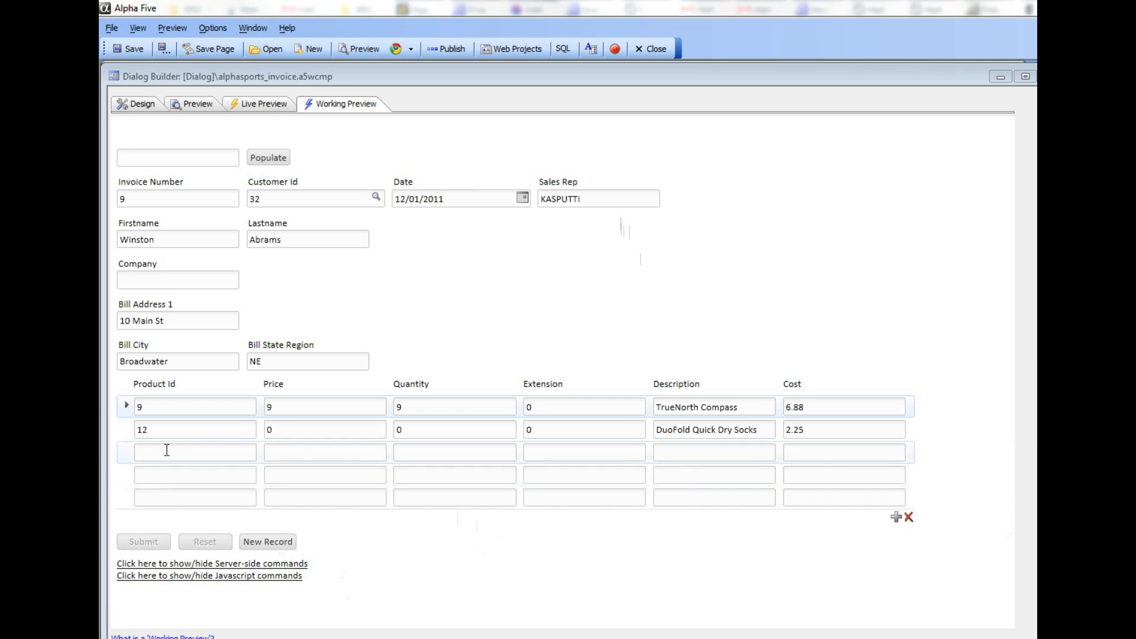
# Step: Enter Product Id 13 on the third line item and submit the invoice for validation
pyautogui.click(194, 451)
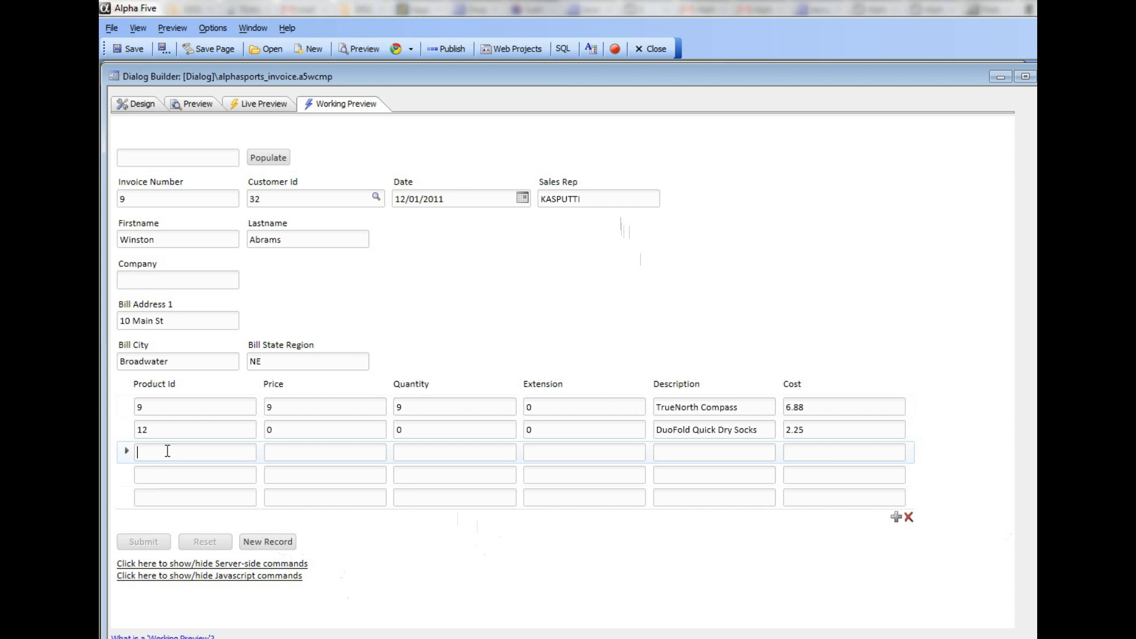
pyautogui.write('13')
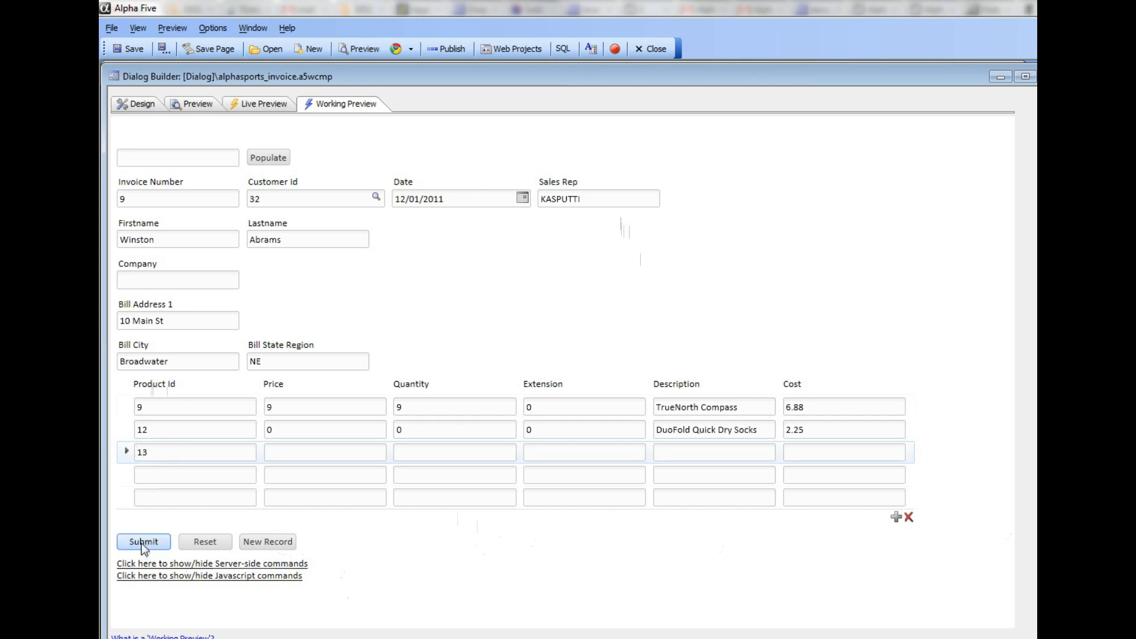
pyautogui.click(144, 541)
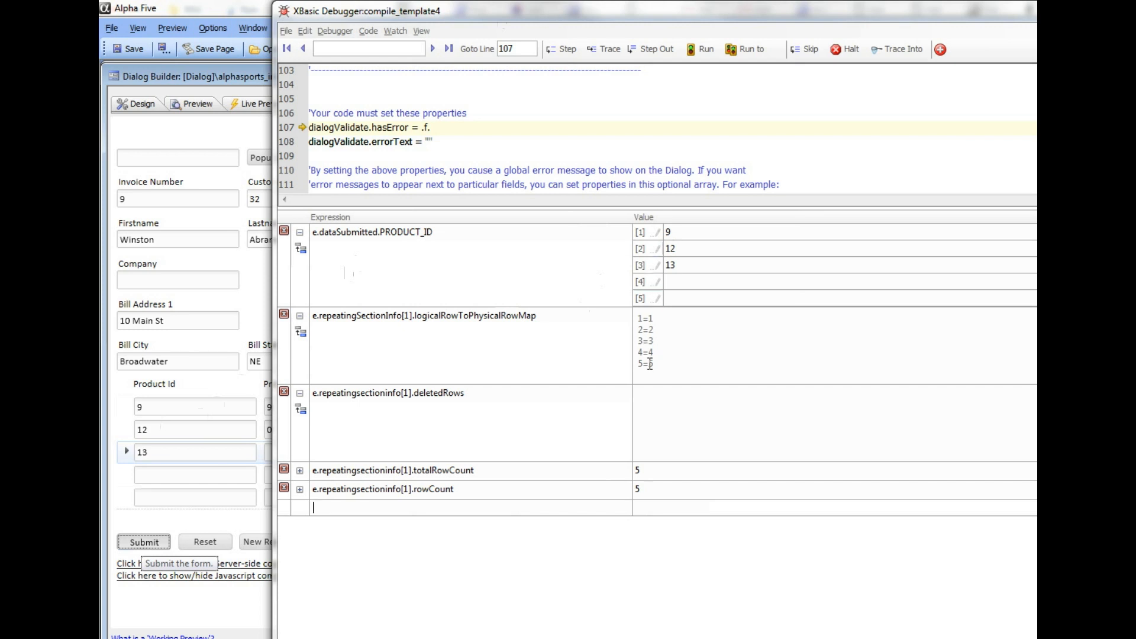
pyautogui.click(644, 263)
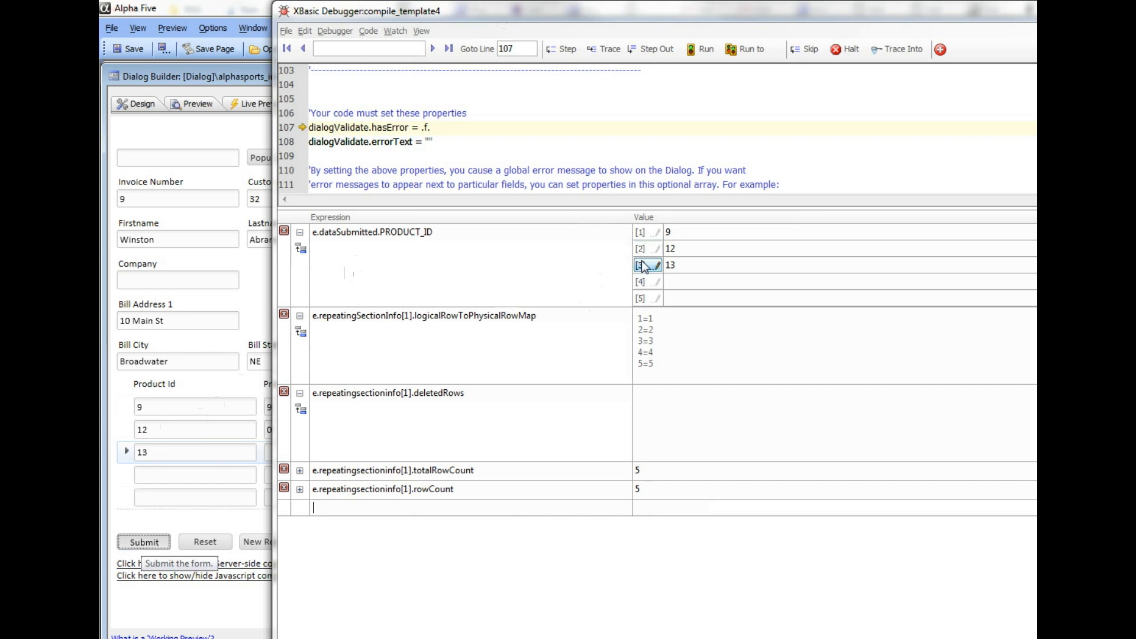
pyautogui.click(673, 264)
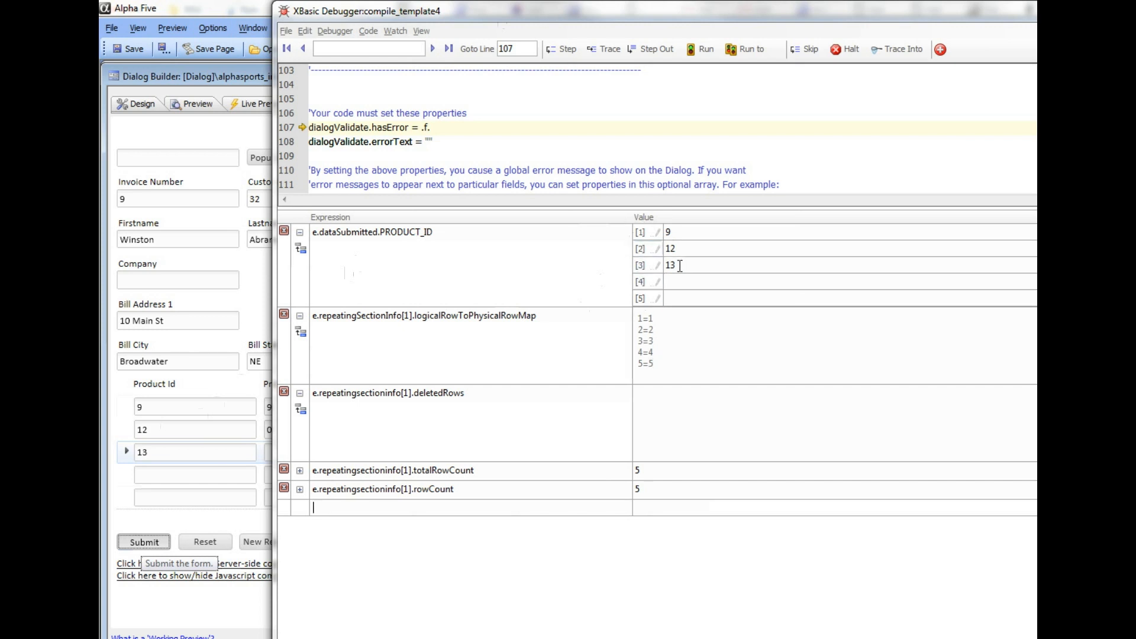
pyautogui.click(640, 264)
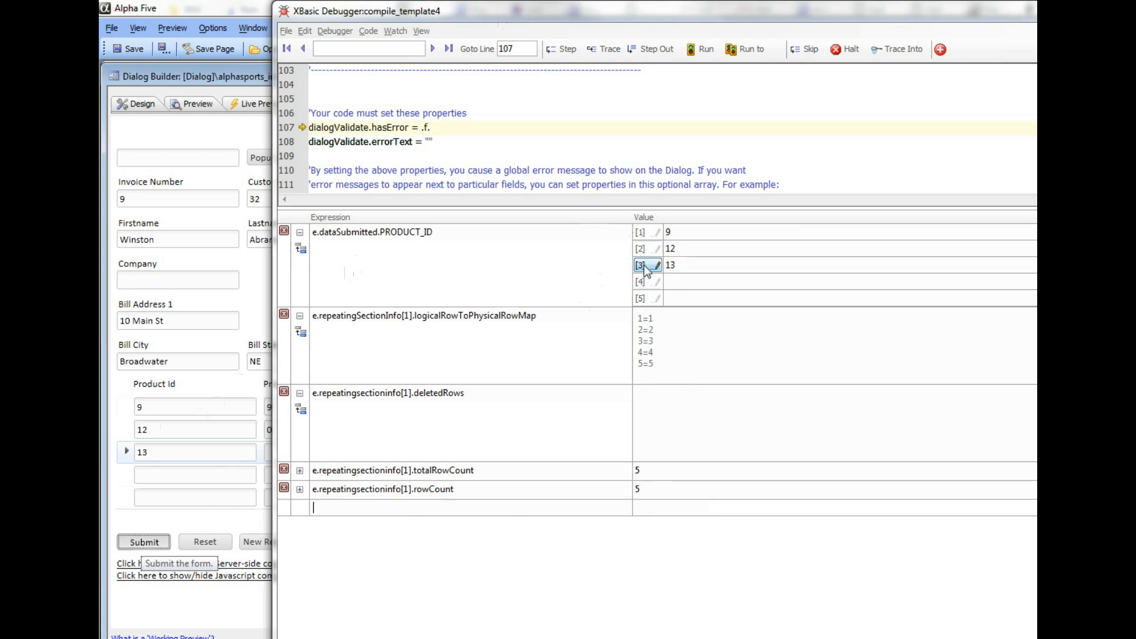
pyautogui.moveTo(651, 275)
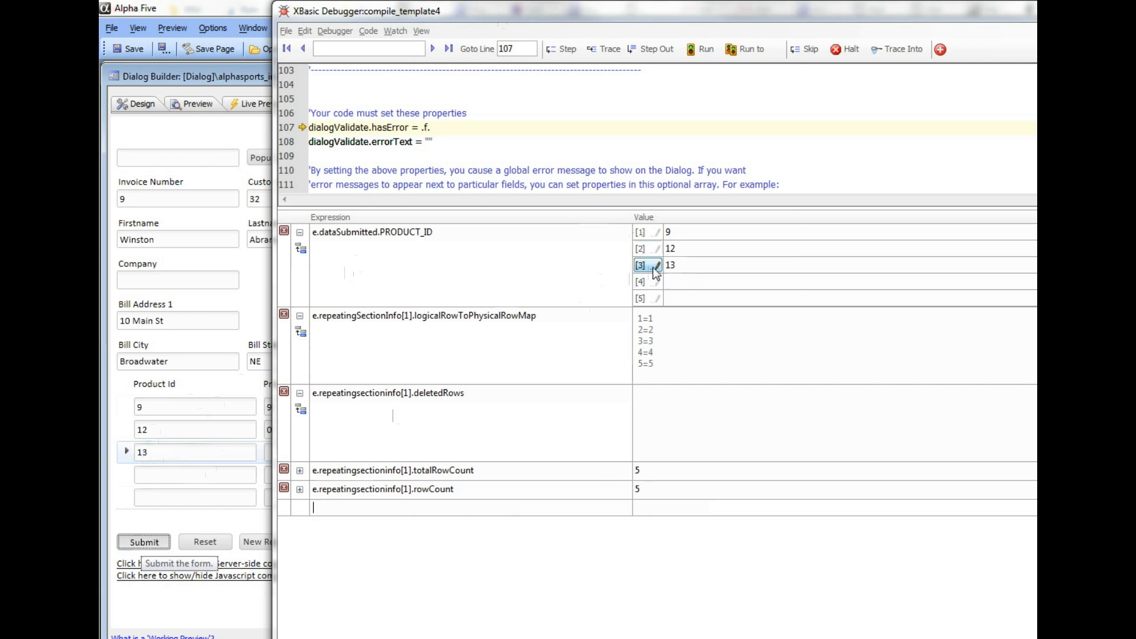
pyautogui.moveTo(851, 49)
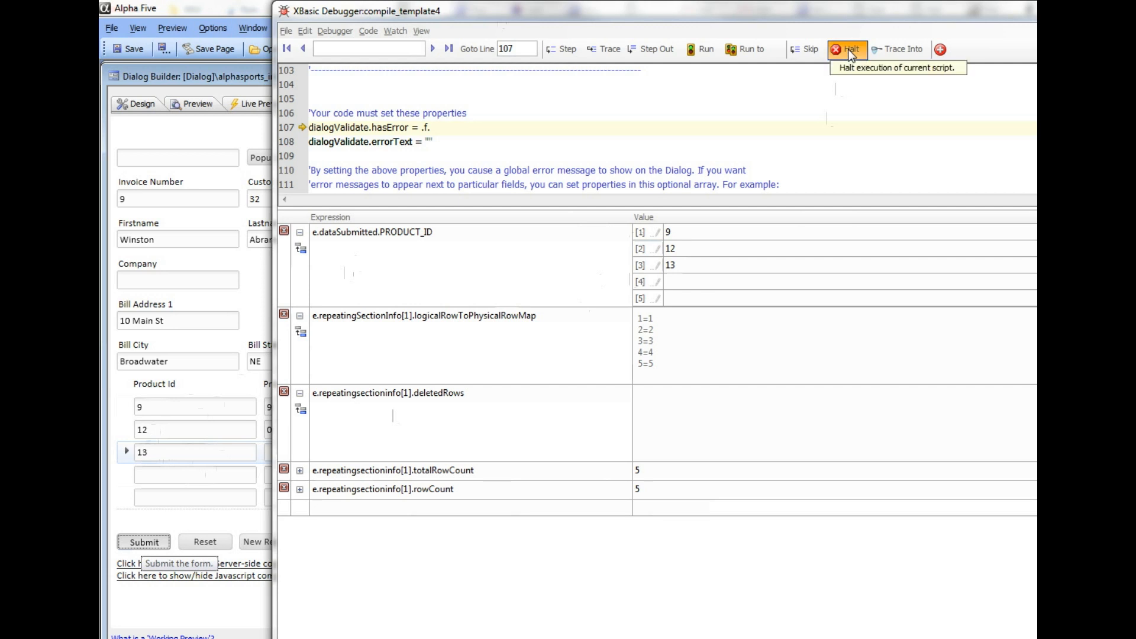
# Step: Halt the paused script, return to Working Preview and delete the empty line-item row
pyautogui.click(847, 49)
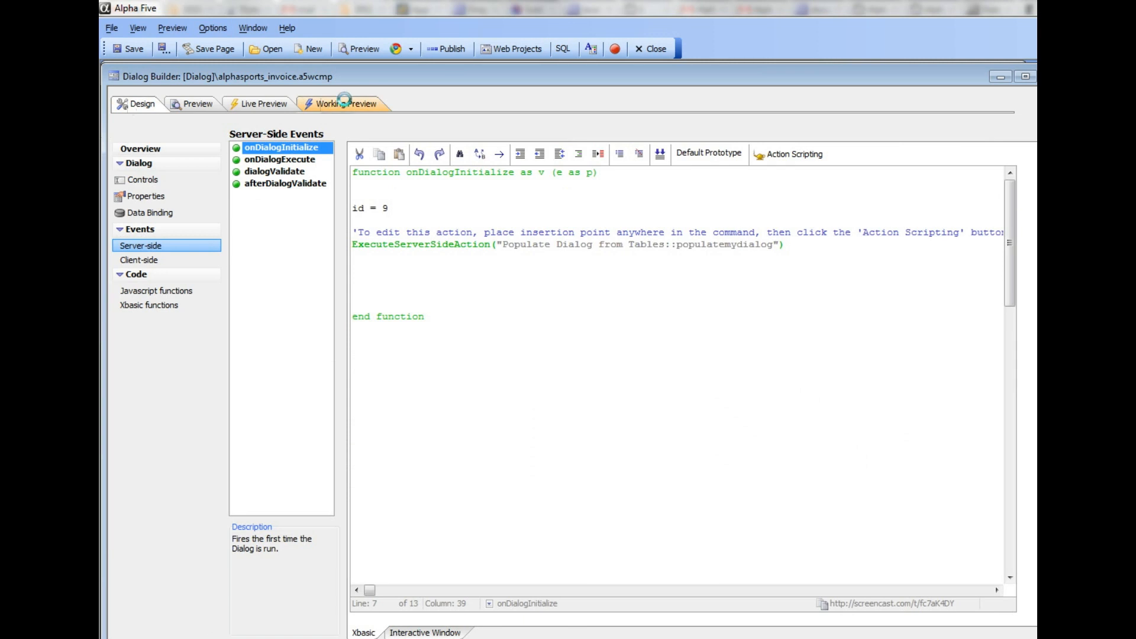
pyautogui.click(344, 104)
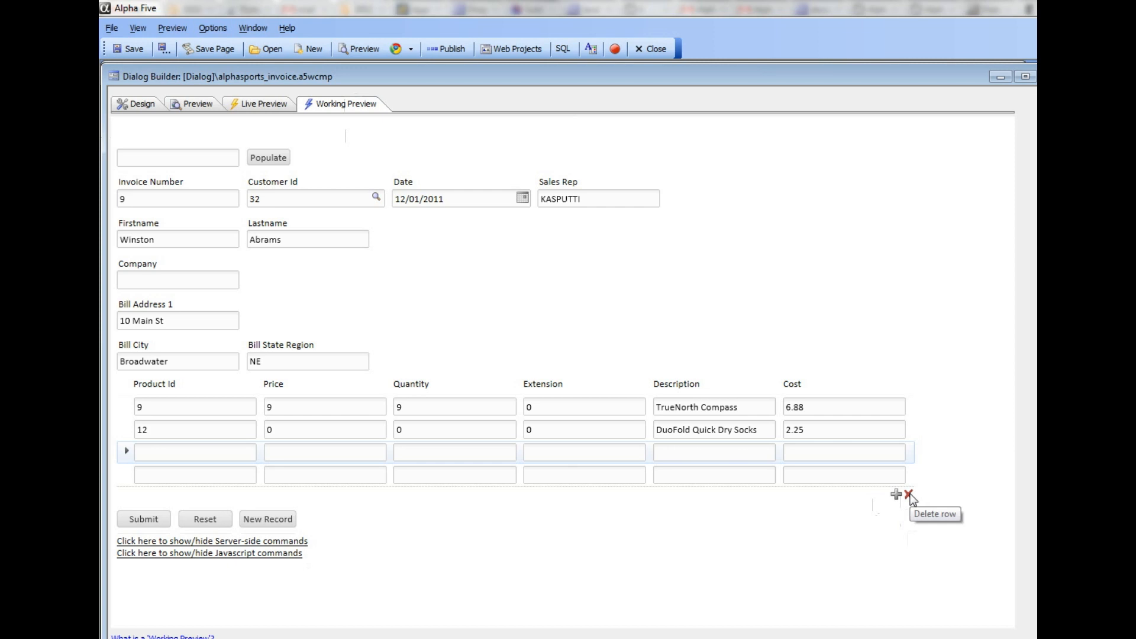
pyautogui.click(907, 495)
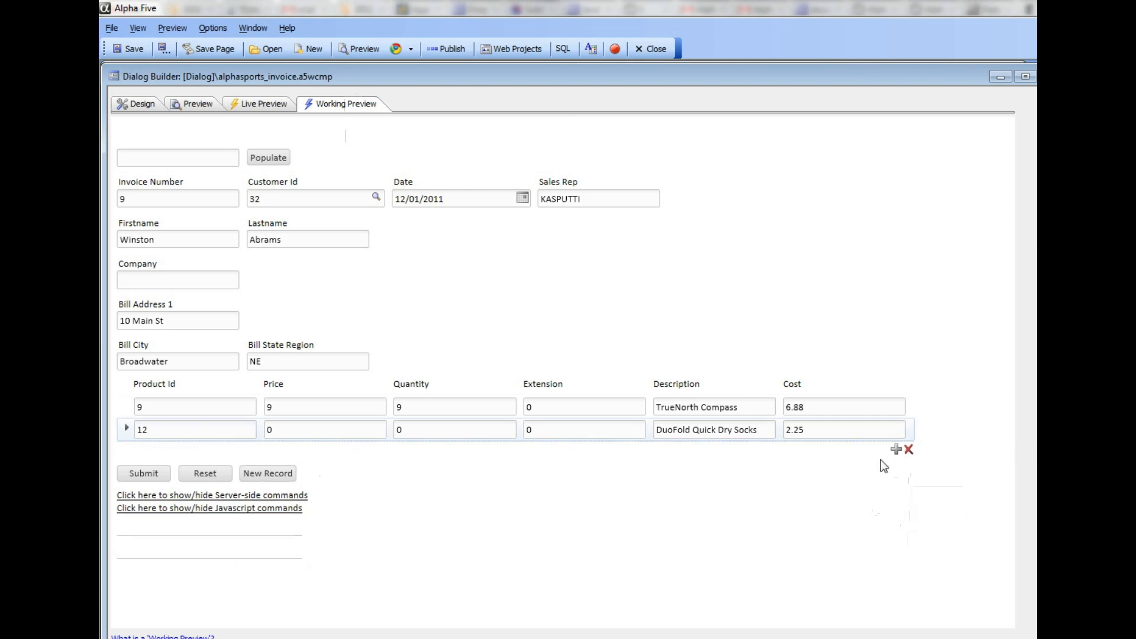
# Step: Add a new line-item row with Product Id 13 and resubmit the invoice
pyautogui.click(895, 449)
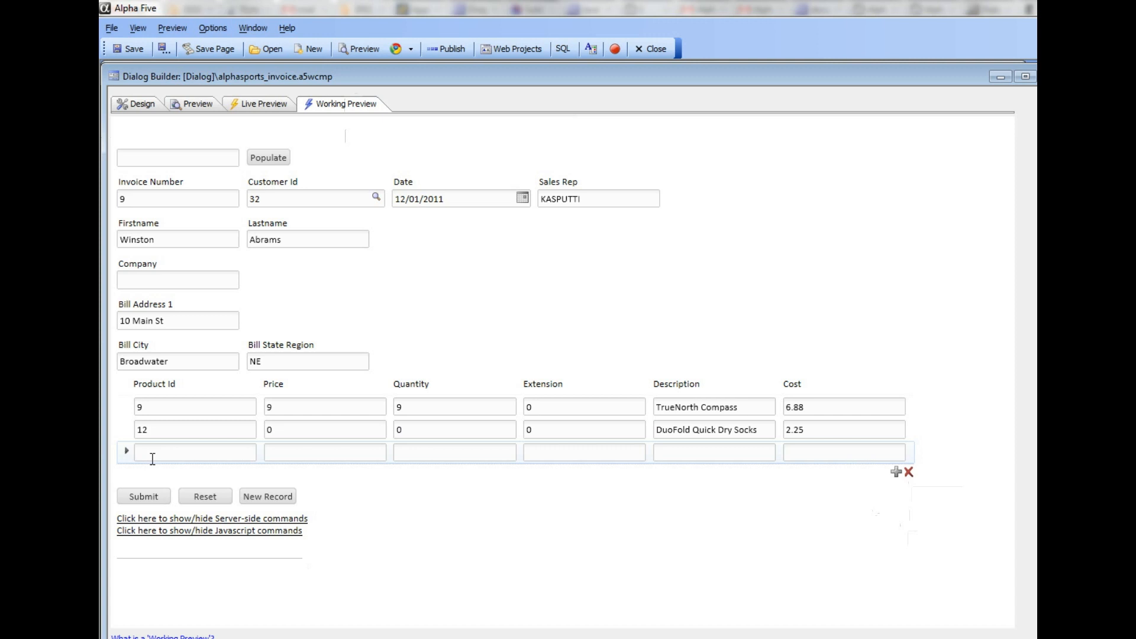
pyautogui.write('13')
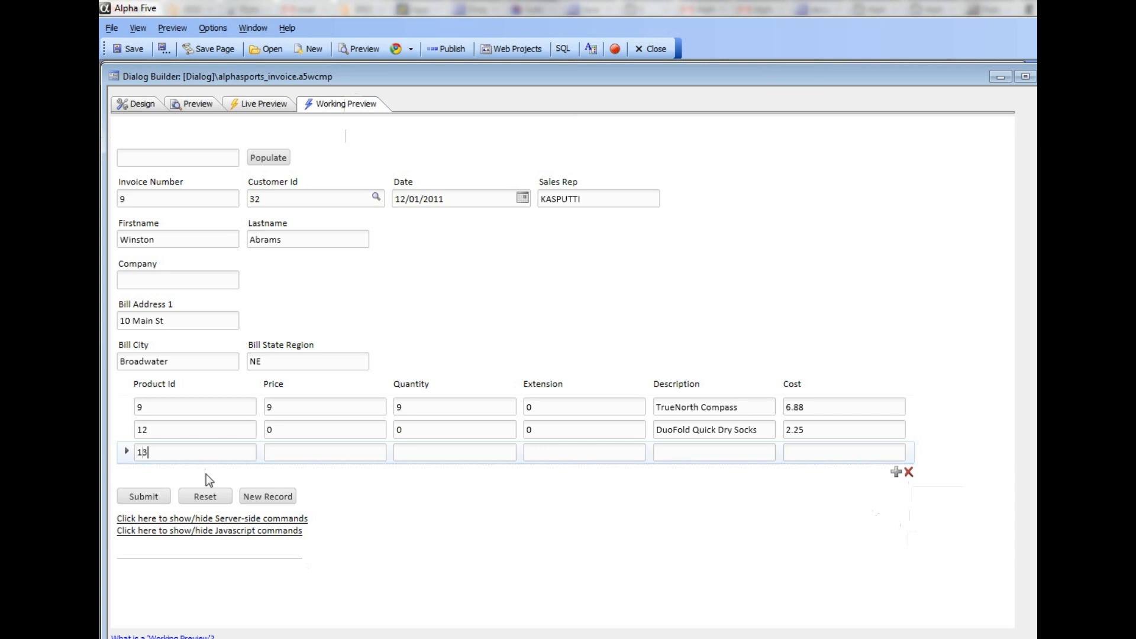
pyautogui.click(144, 496)
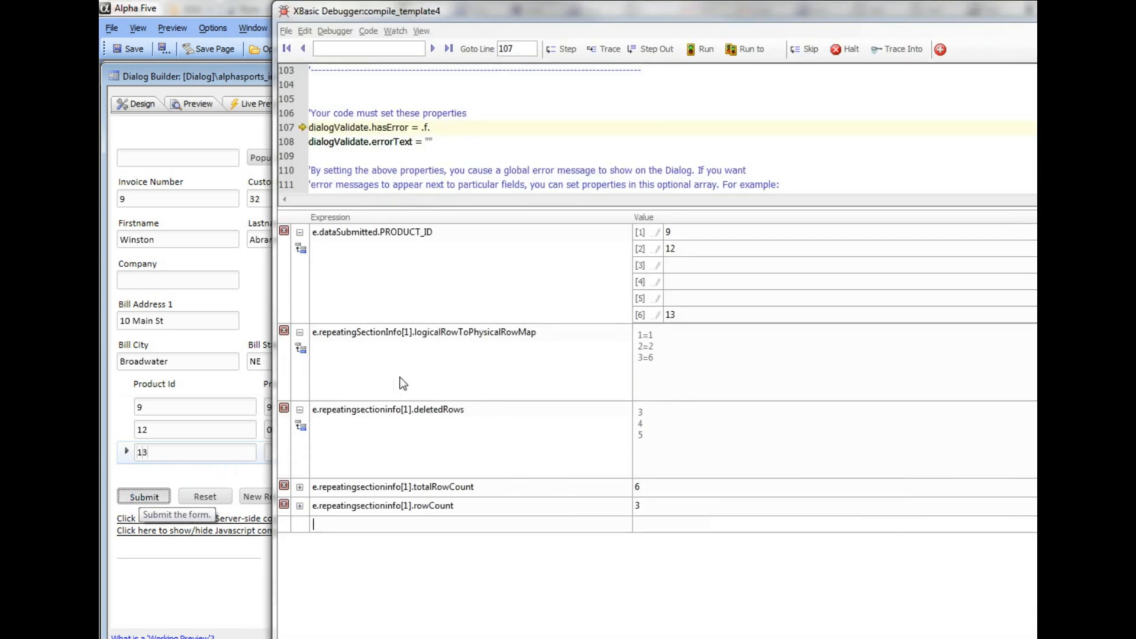
pyautogui.moveTo(415, 328)
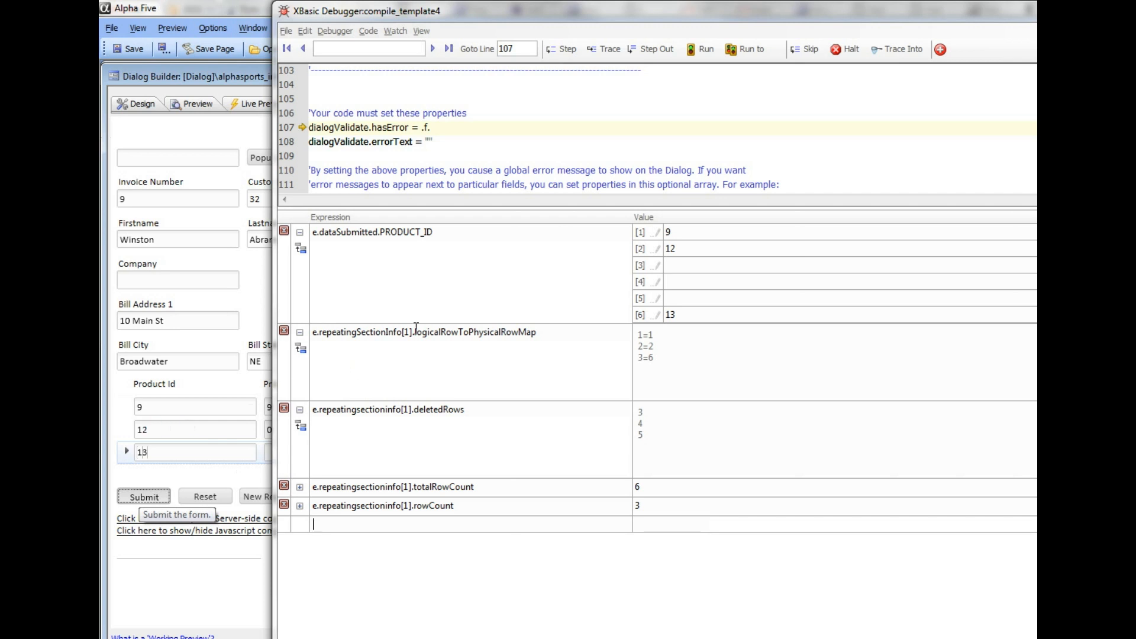
pyautogui.moveTo(392, 303)
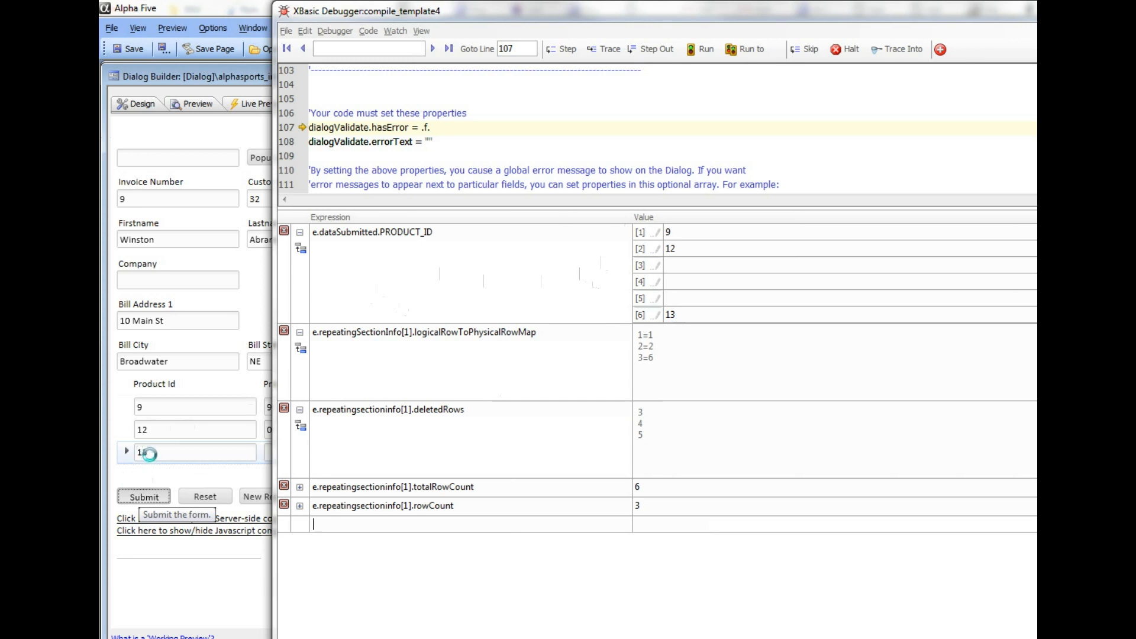
pyautogui.click(648, 313)
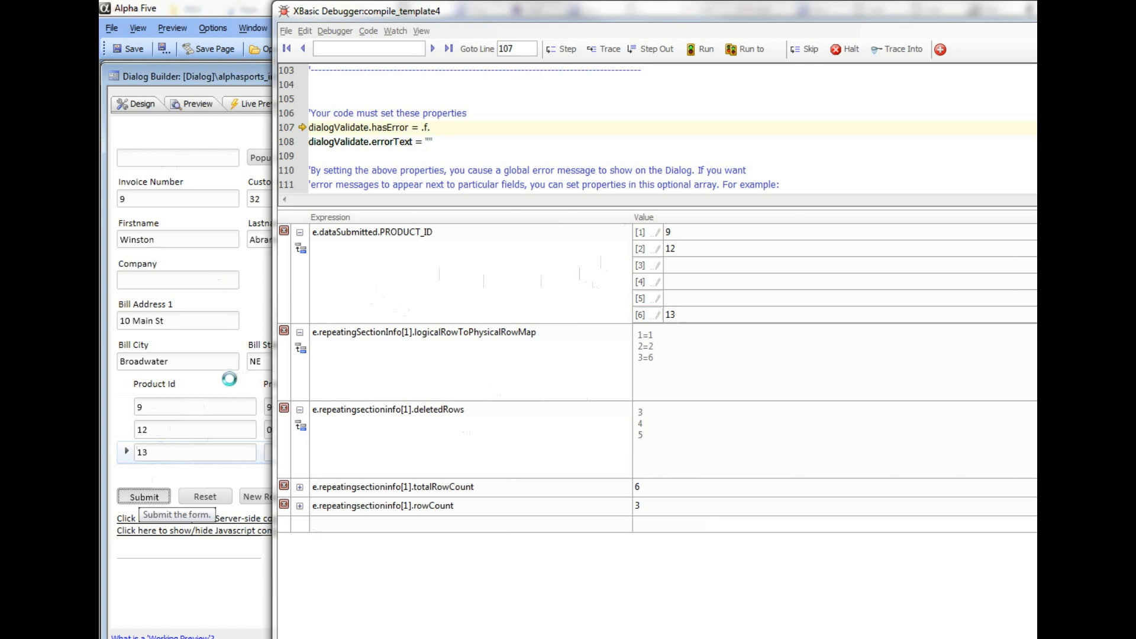
pyautogui.moveTo(224, 451)
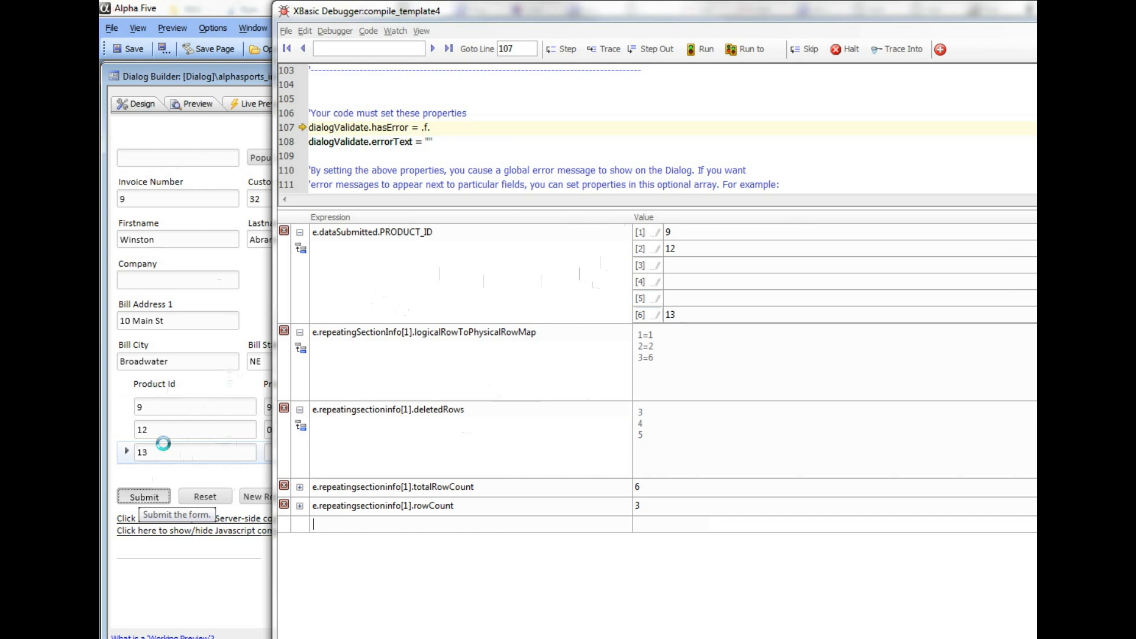
pyautogui.moveTo(643, 240)
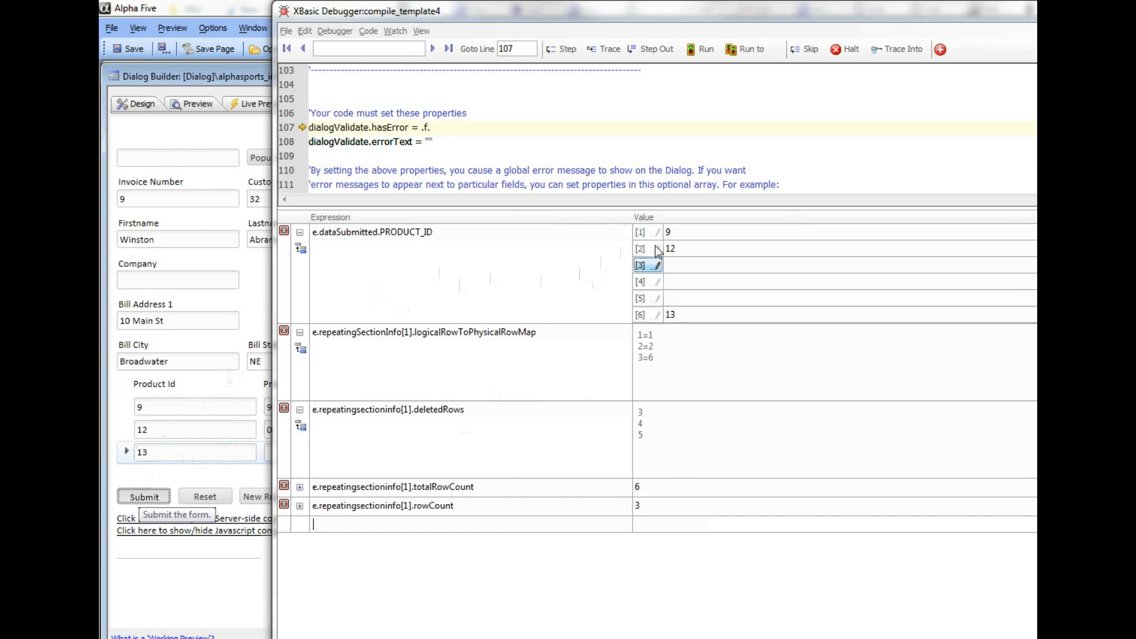
pyautogui.moveTo(654, 267)
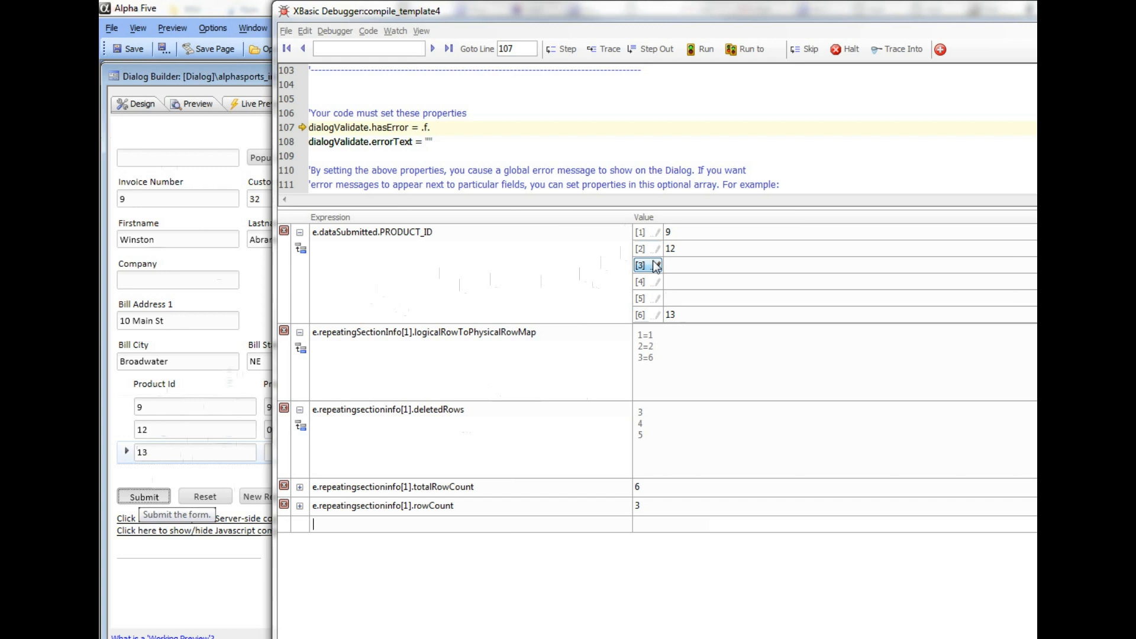
pyautogui.click(645, 314)
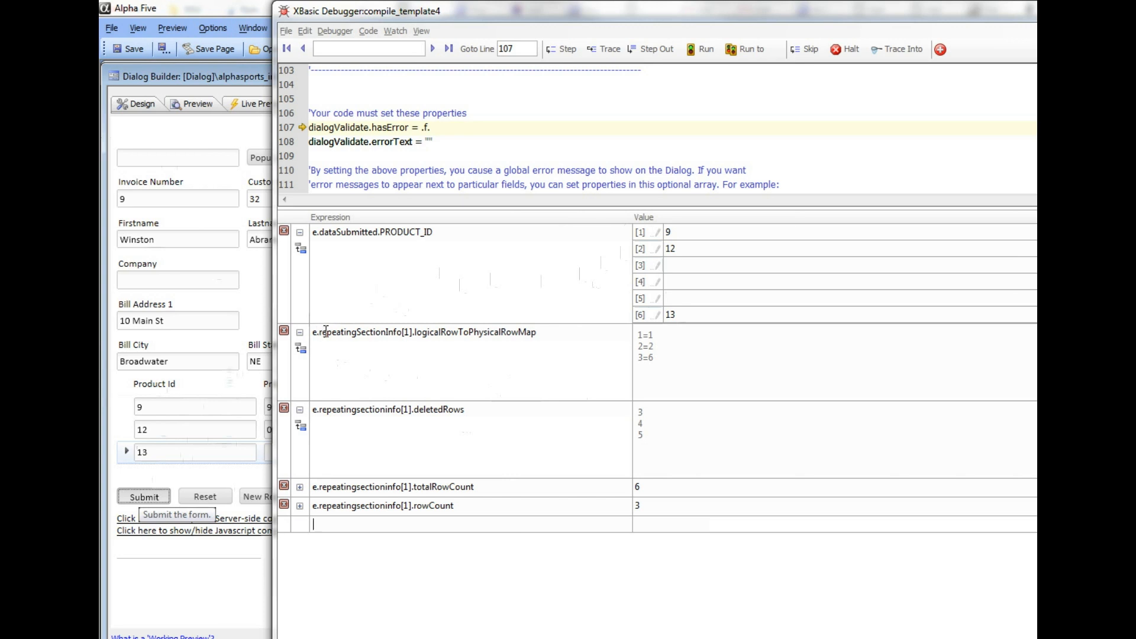
pyautogui.moveTo(406, 355)
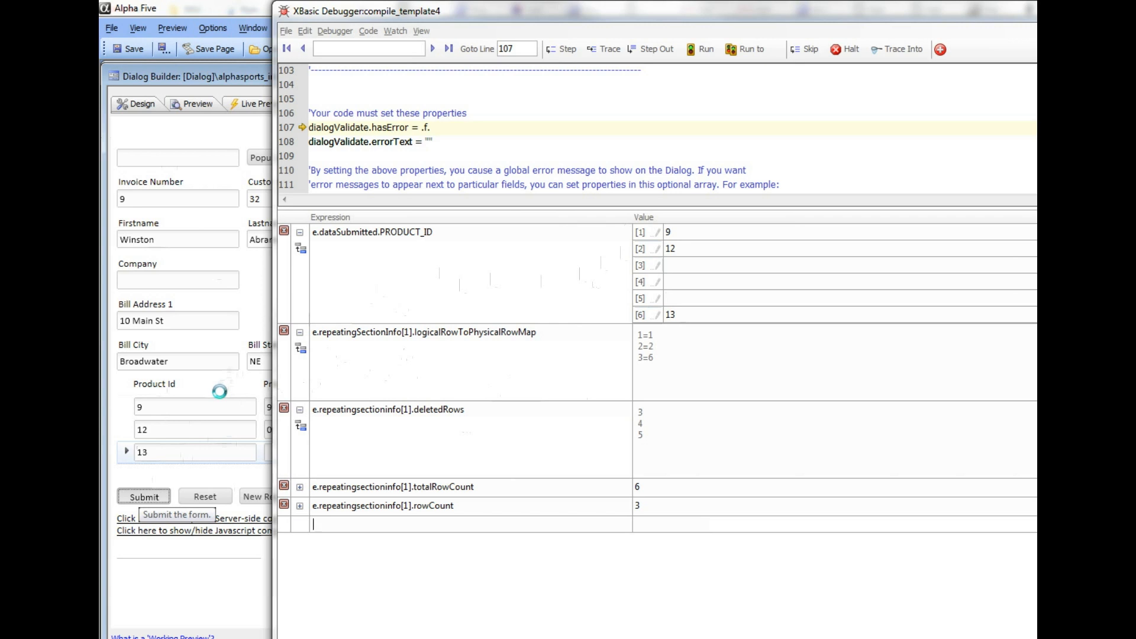
pyautogui.moveTo(406, 335)
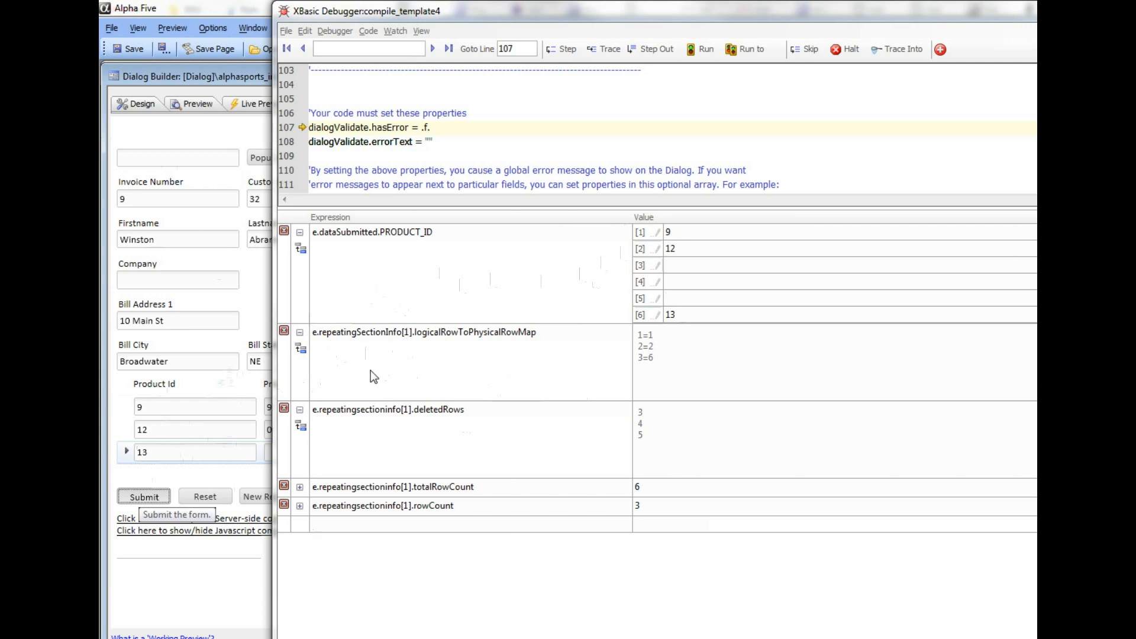
pyautogui.moveTo(362, 373)
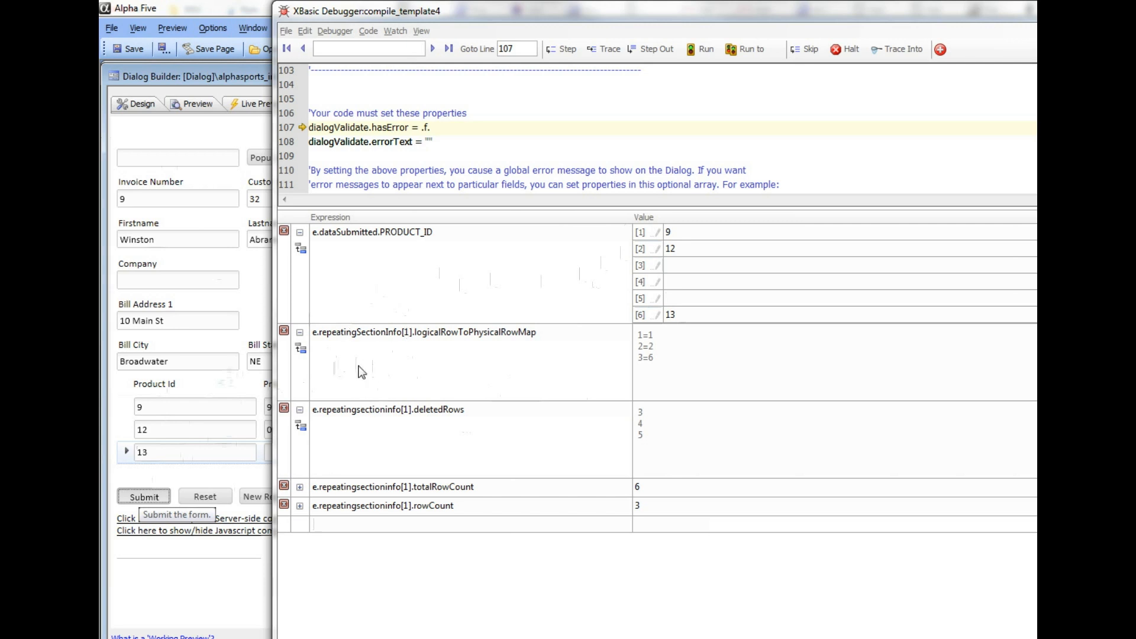
pyautogui.moveTo(409, 331)
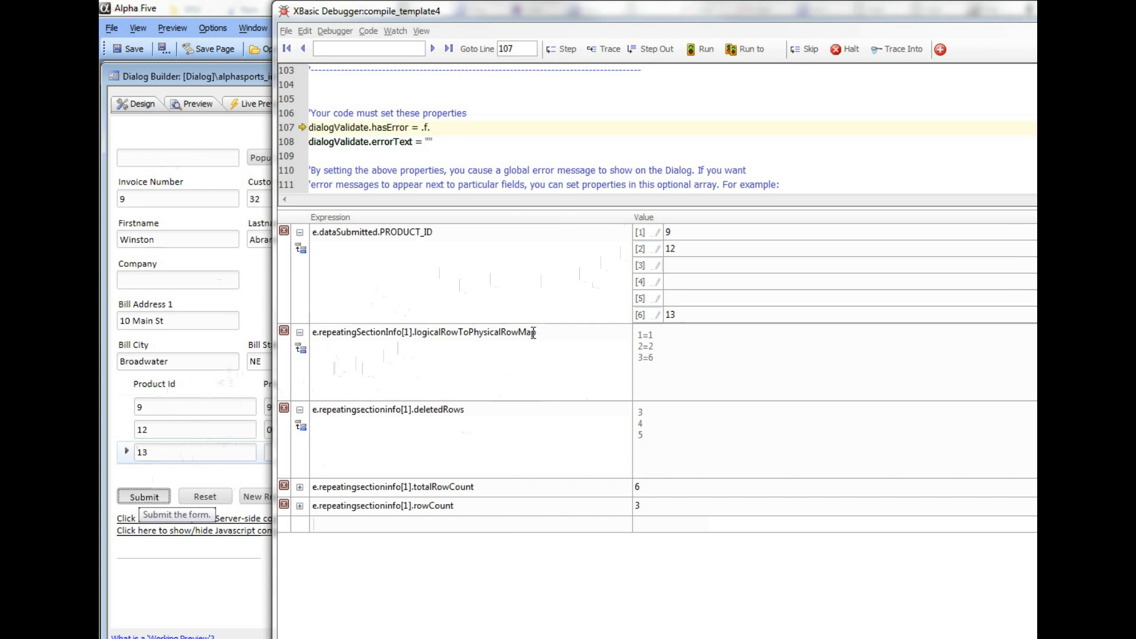
pyautogui.moveTo(608, 353)
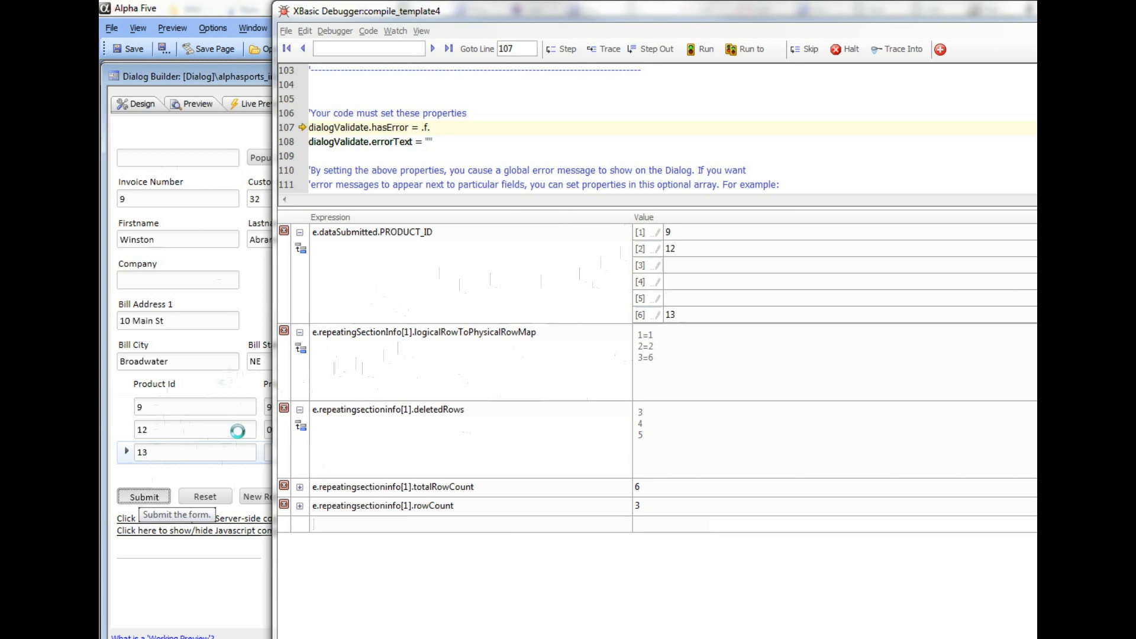
pyautogui.moveTo(648, 335)
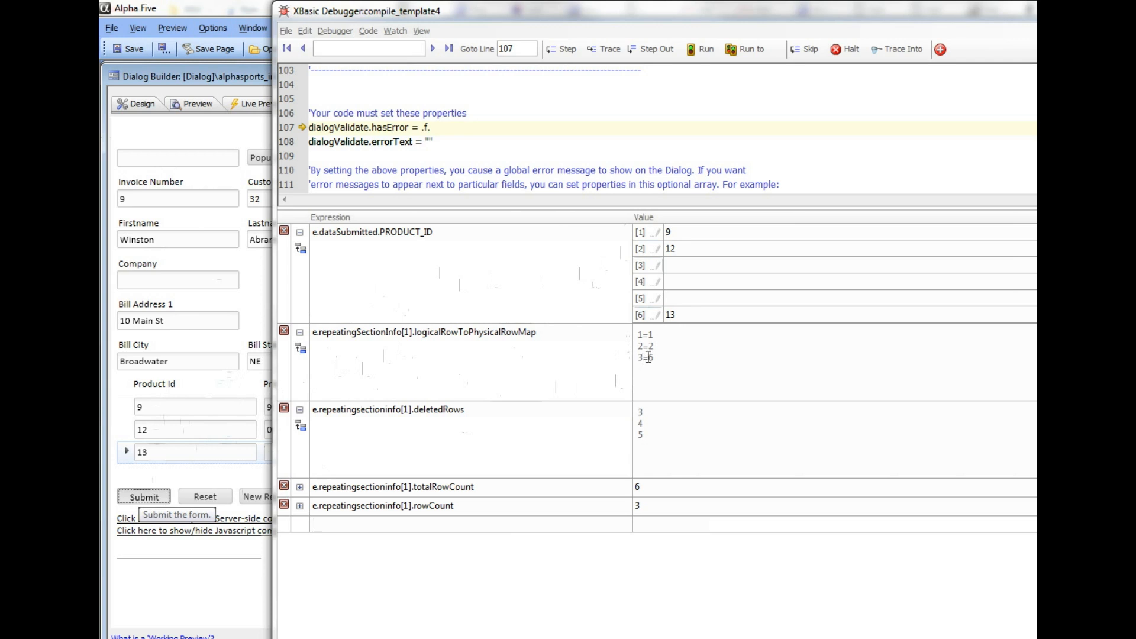
pyautogui.click(644, 313)
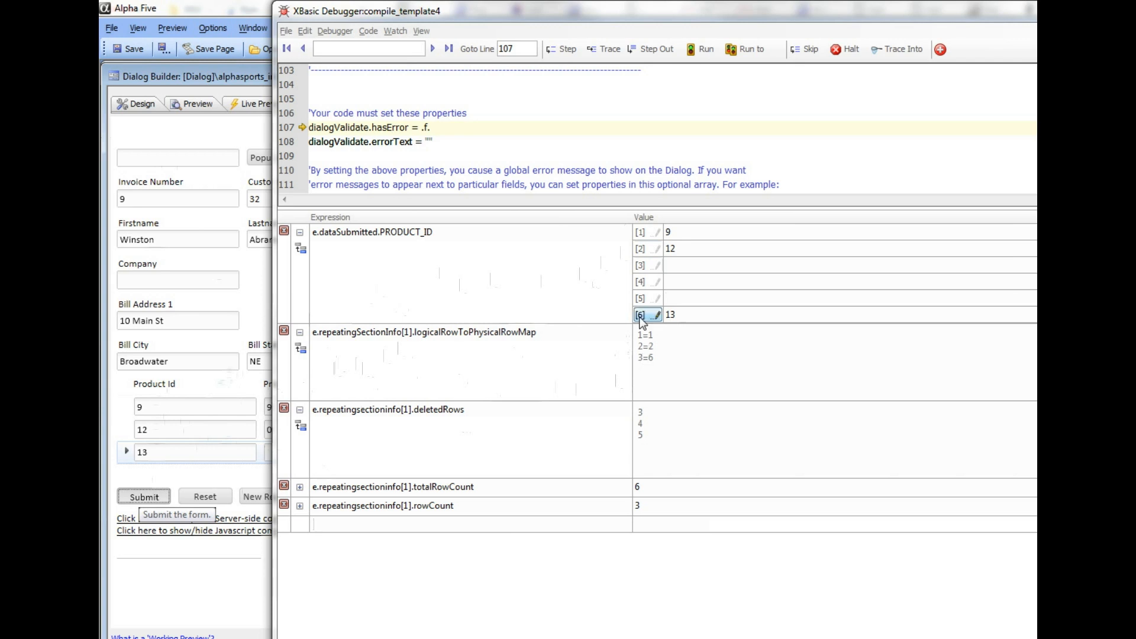
pyautogui.moveTo(446, 410)
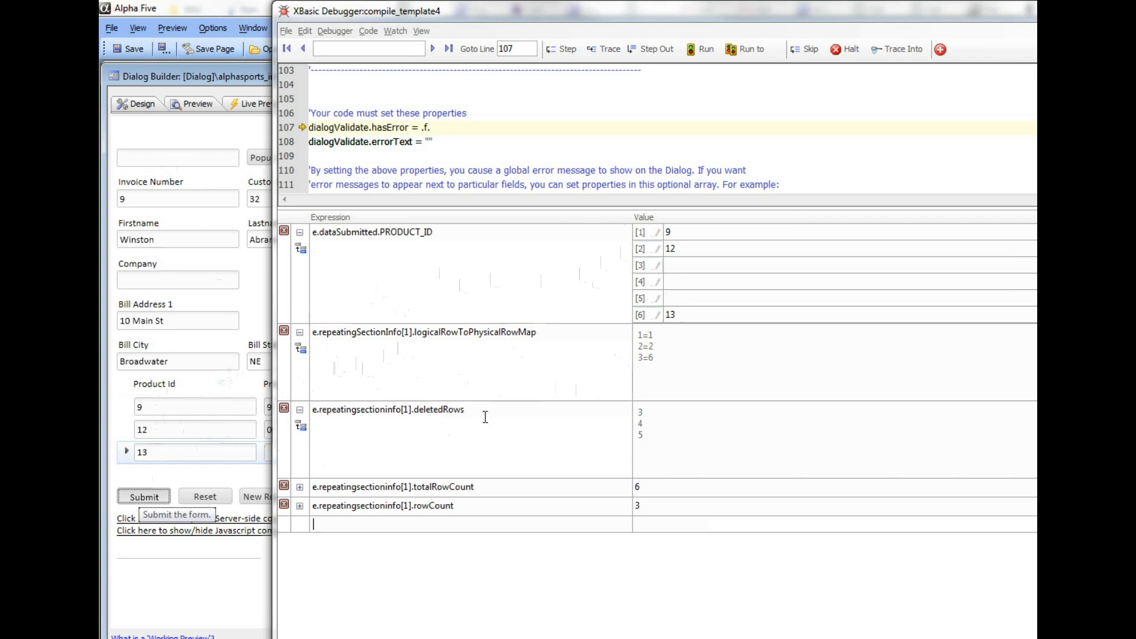
pyautogui.moveTo(572, 418)
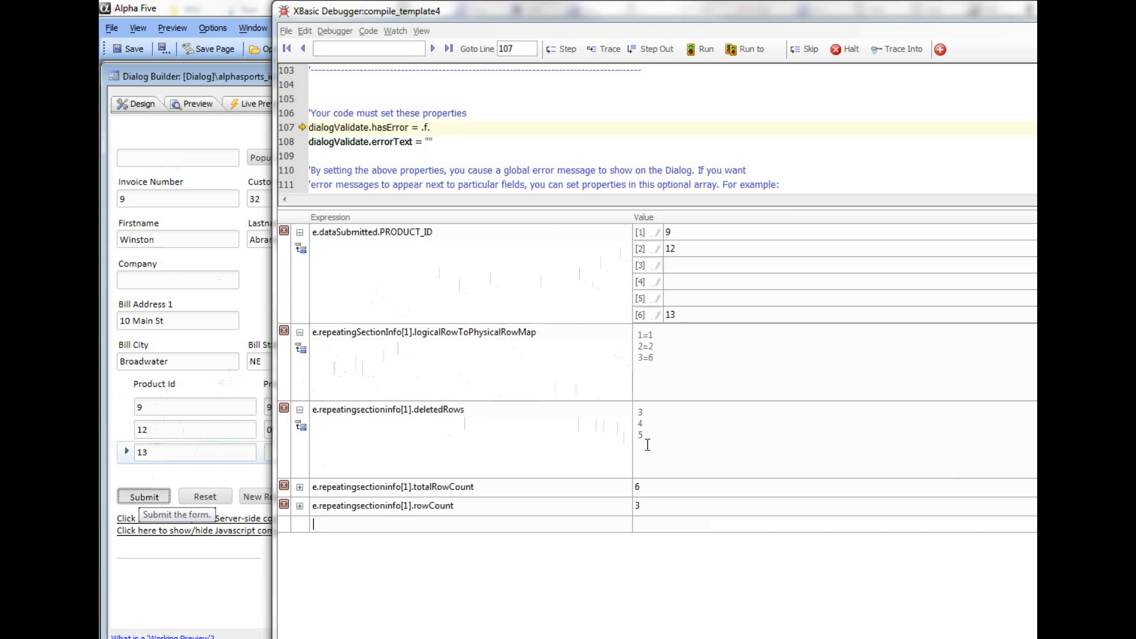
pyautogui.moveTo(483, 487)
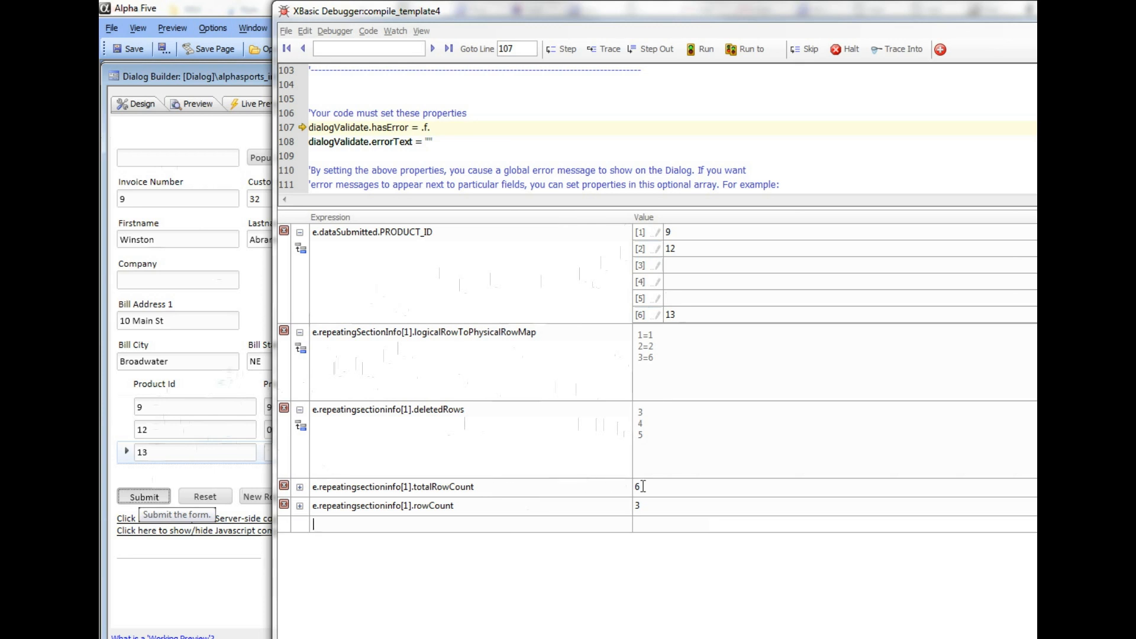
pyautogui.moveTo(461, 508)
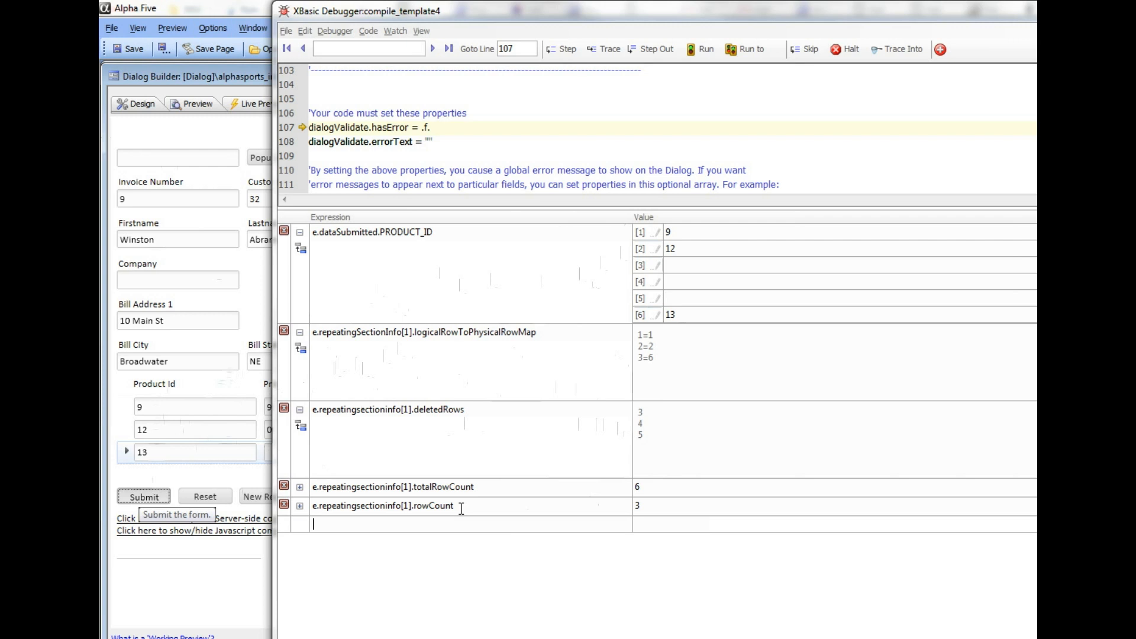
pyautogui.moveTo(461, 504)
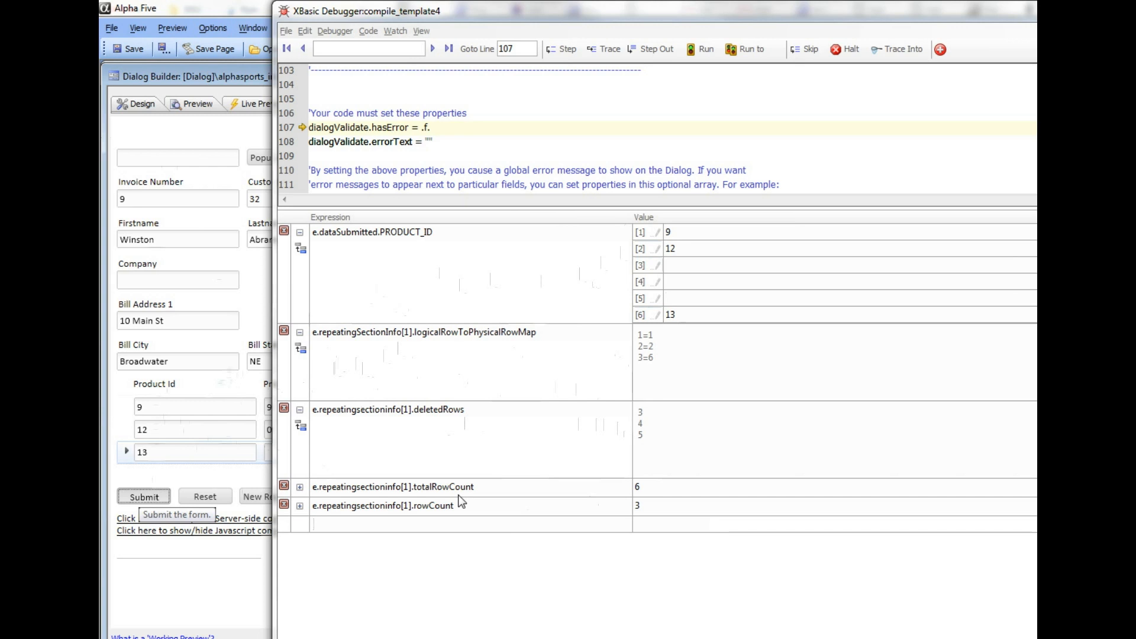
pyautogui.moveTo(424, 355)
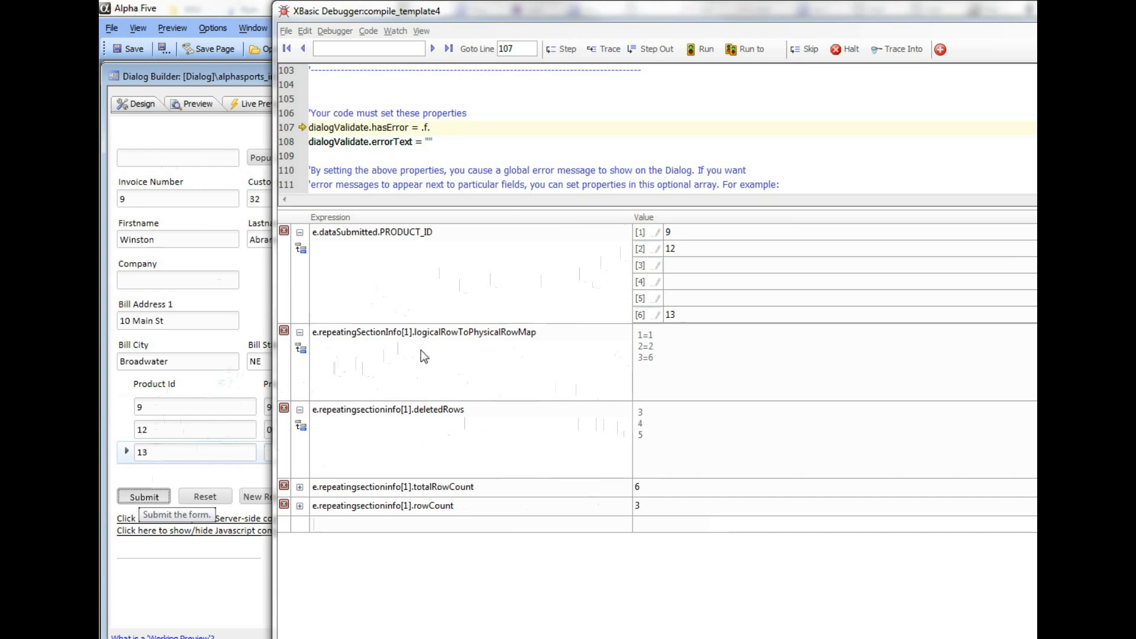
pyautogui.moveTo(517, 248)
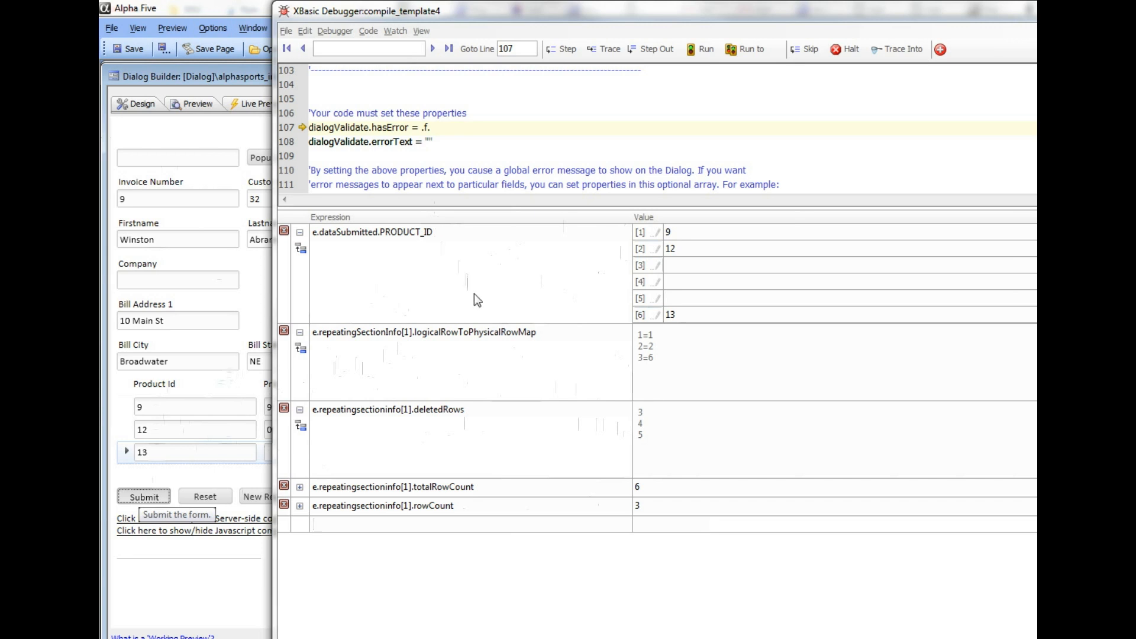
pyautogui.moveTo(406, 610)
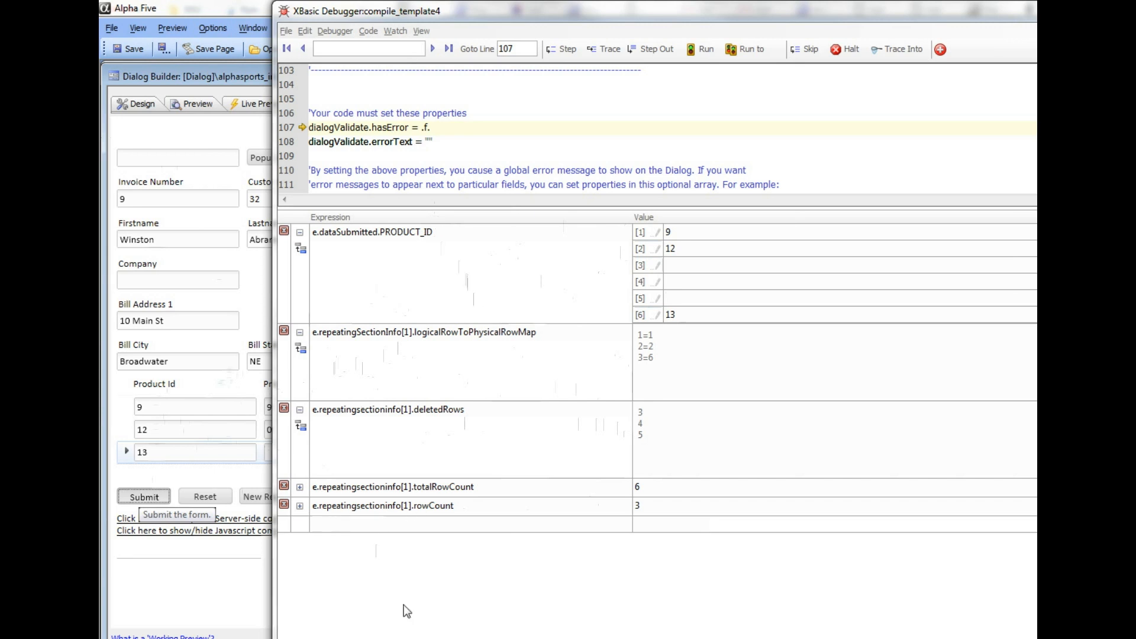